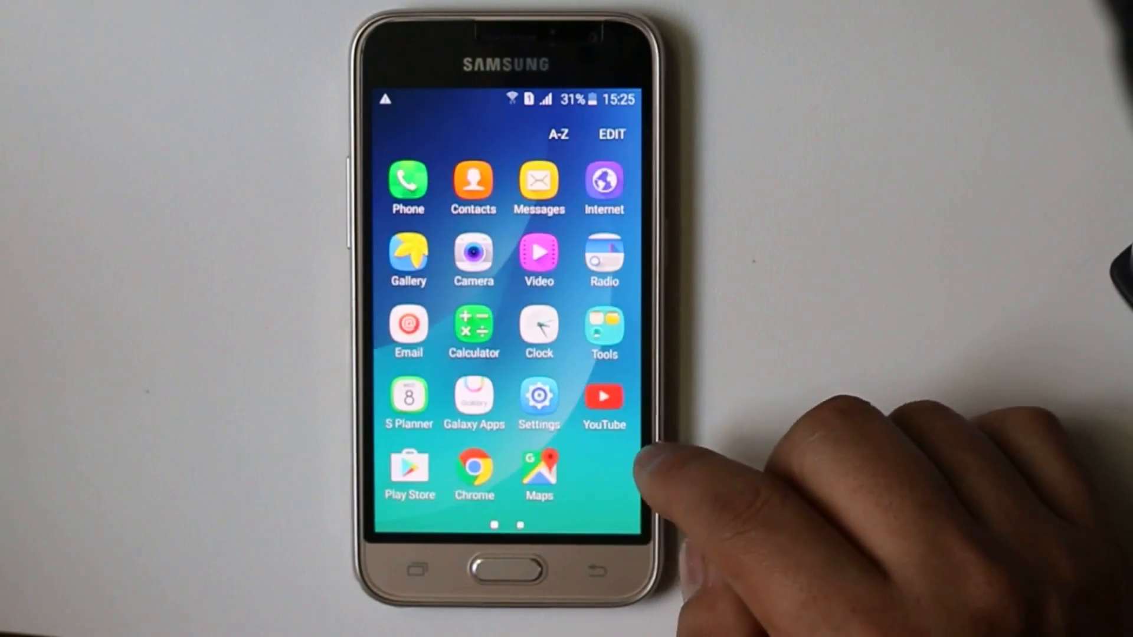
mouse_move(607, 454)
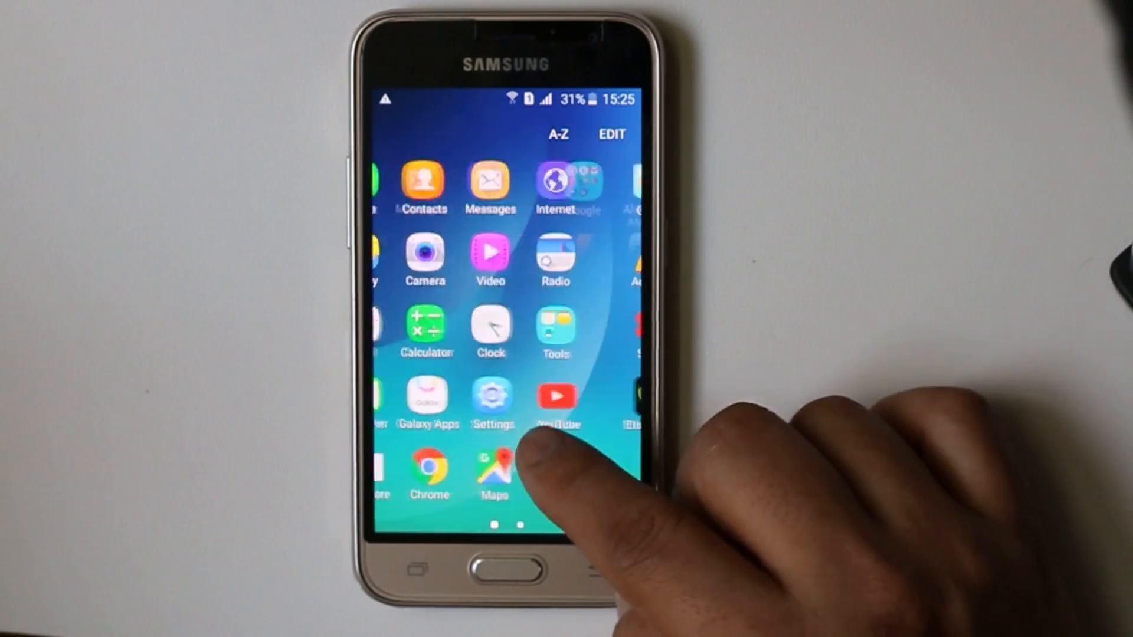
Swipe the app drawer to the second page and back to the first
scroll("left", 3)
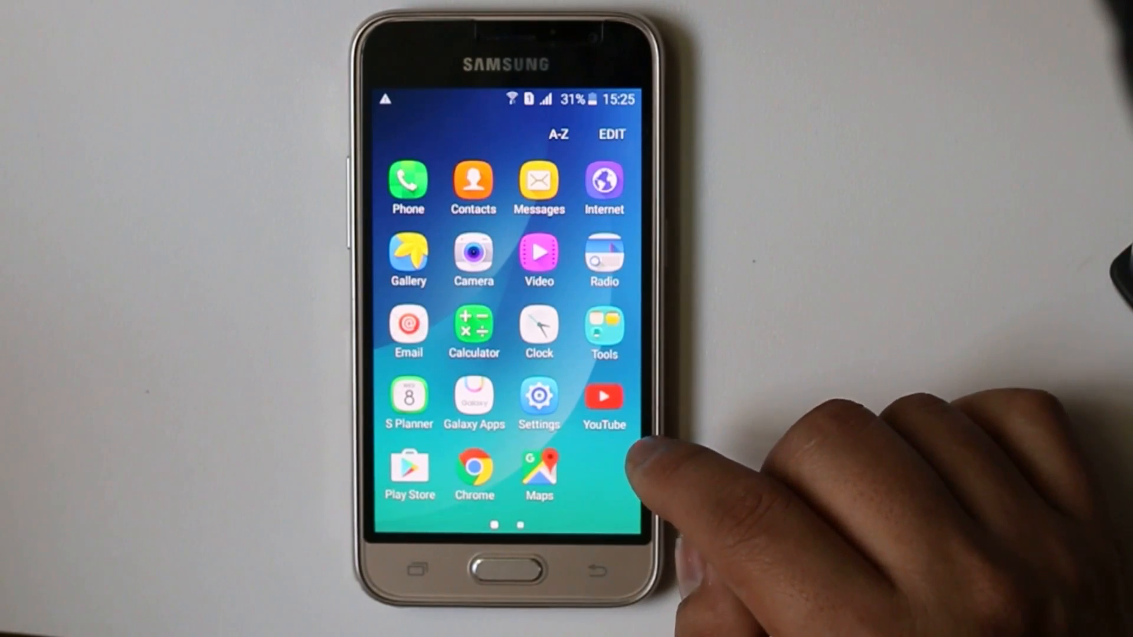
mouse_move(636, 448)
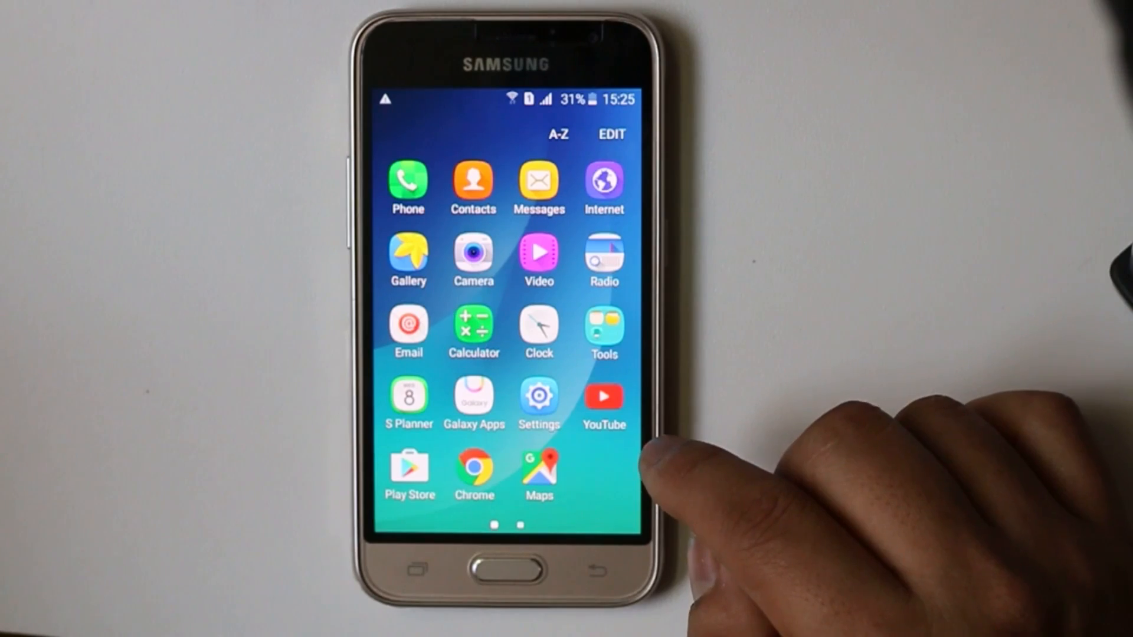
mouse_move(614, 448)
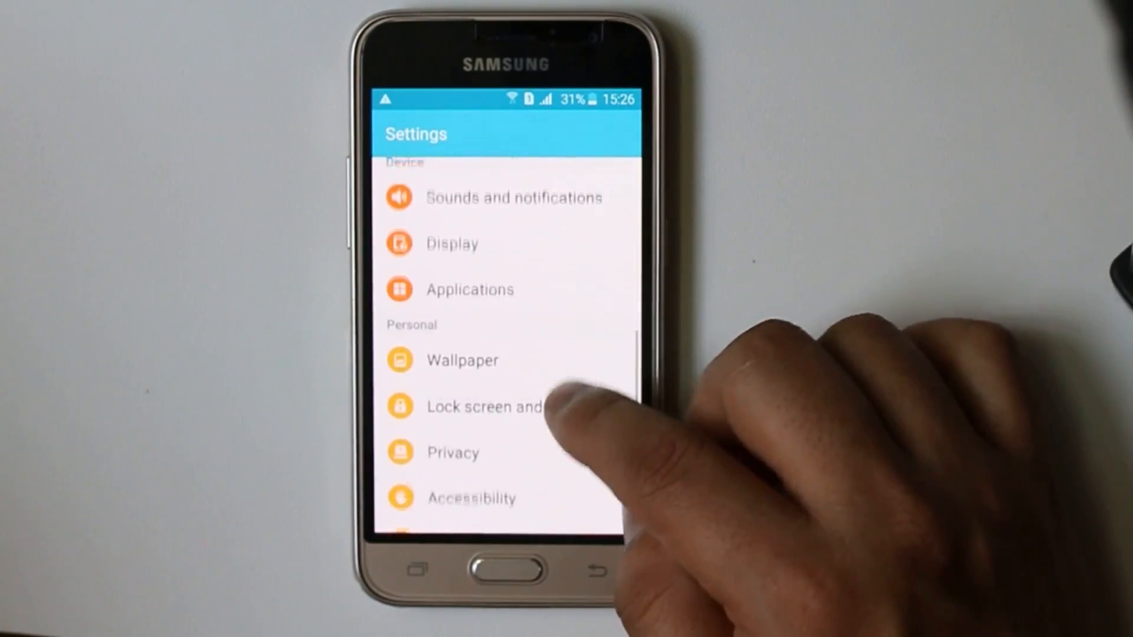
Clear Download manager's data from the Application manager list
left_click(469, 290)
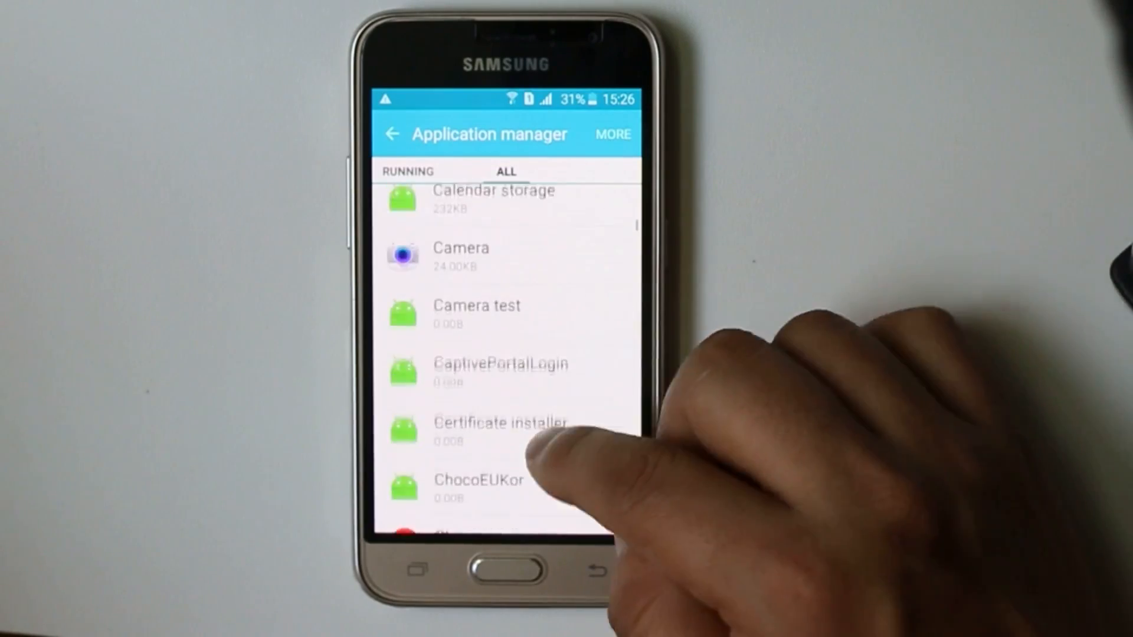
scroll("down", 3)
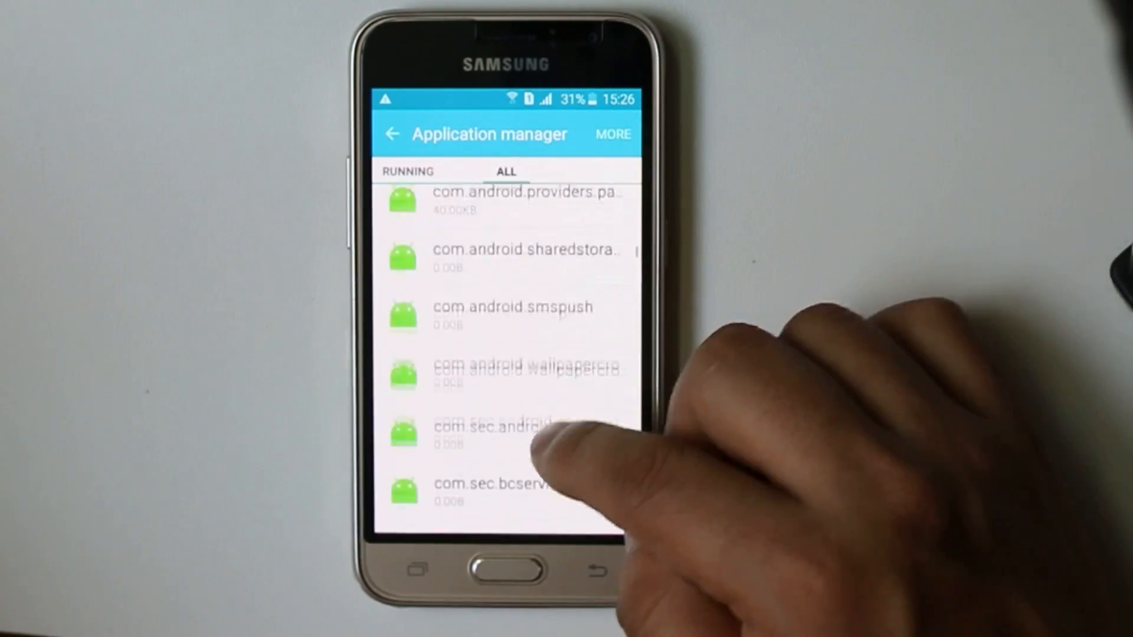
scroll("up", 3)
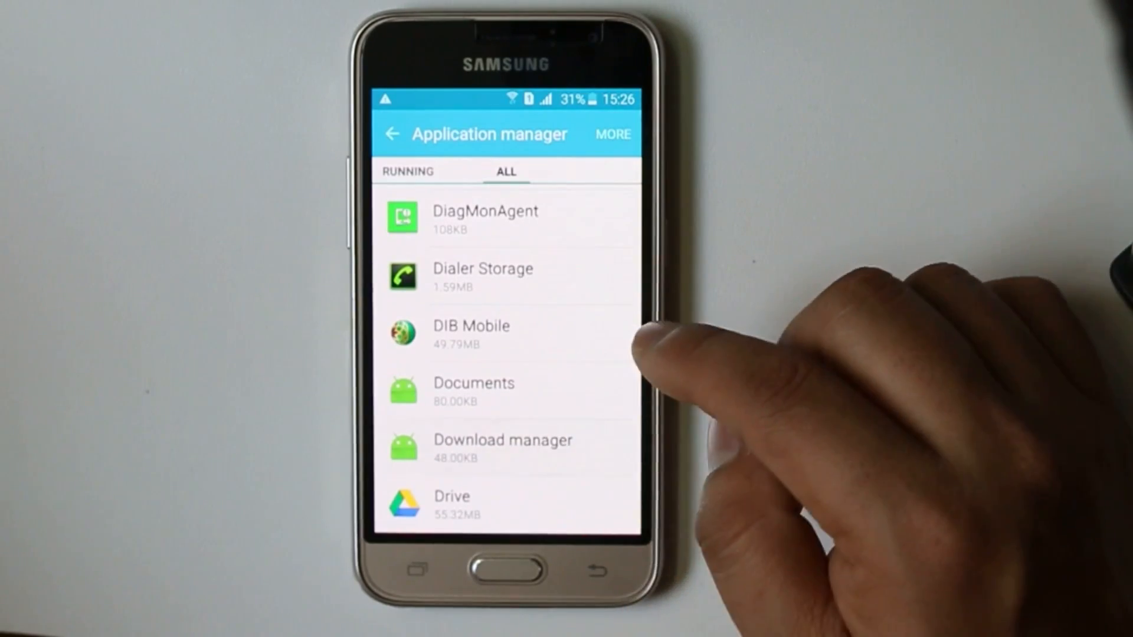
left_click(502, 448)
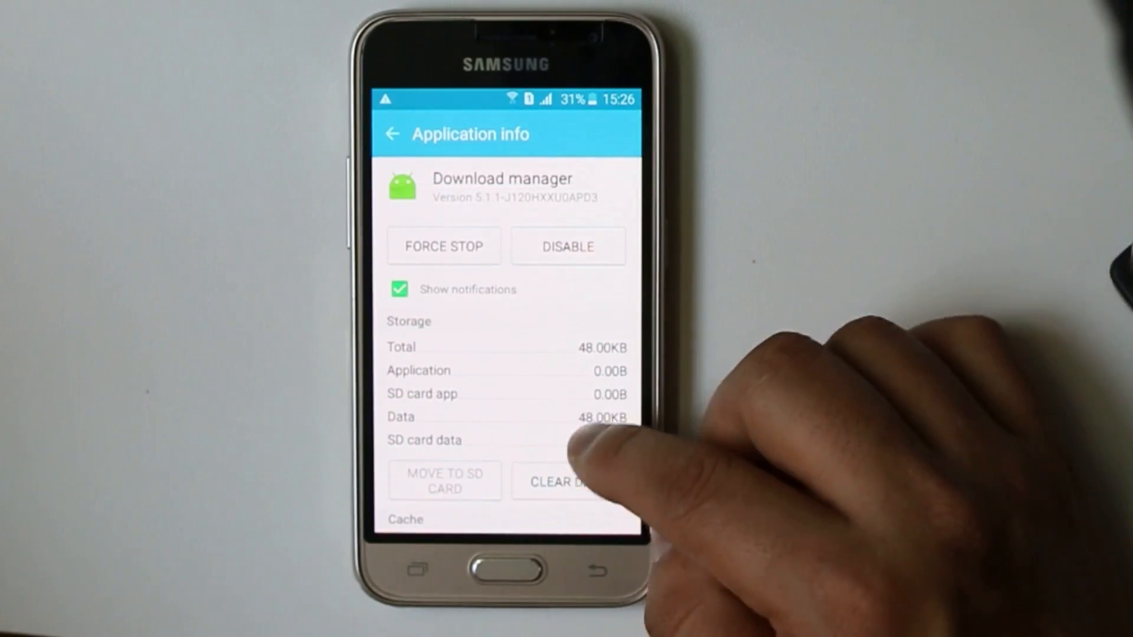
left_click(559, 481)
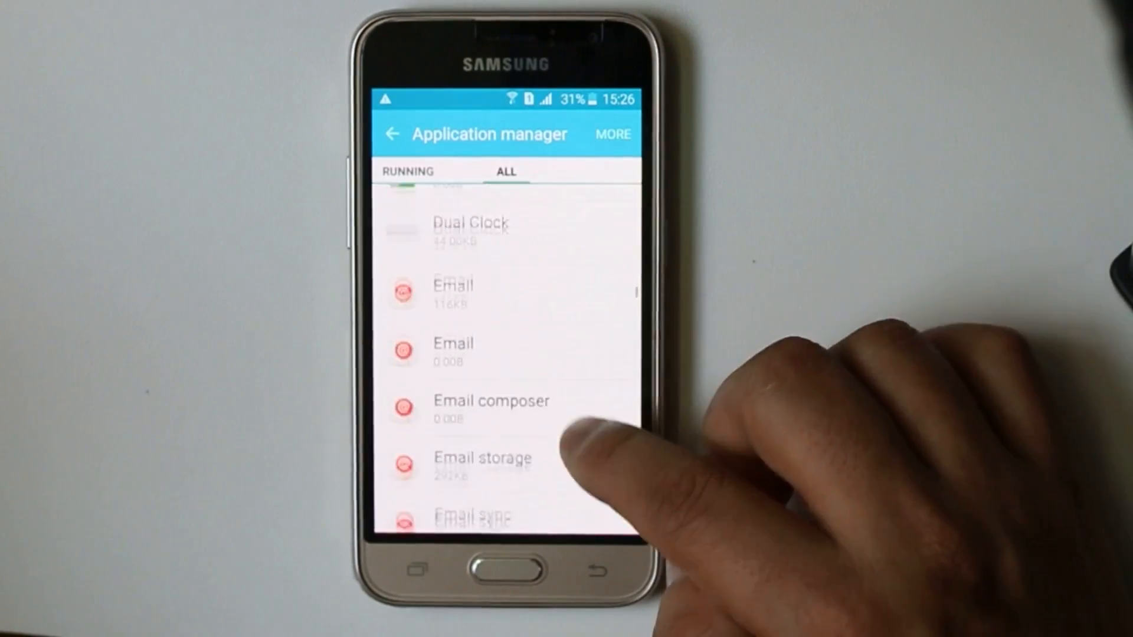
View Google Play services app details, then return to the ALL apps list
scroll("up", 3)
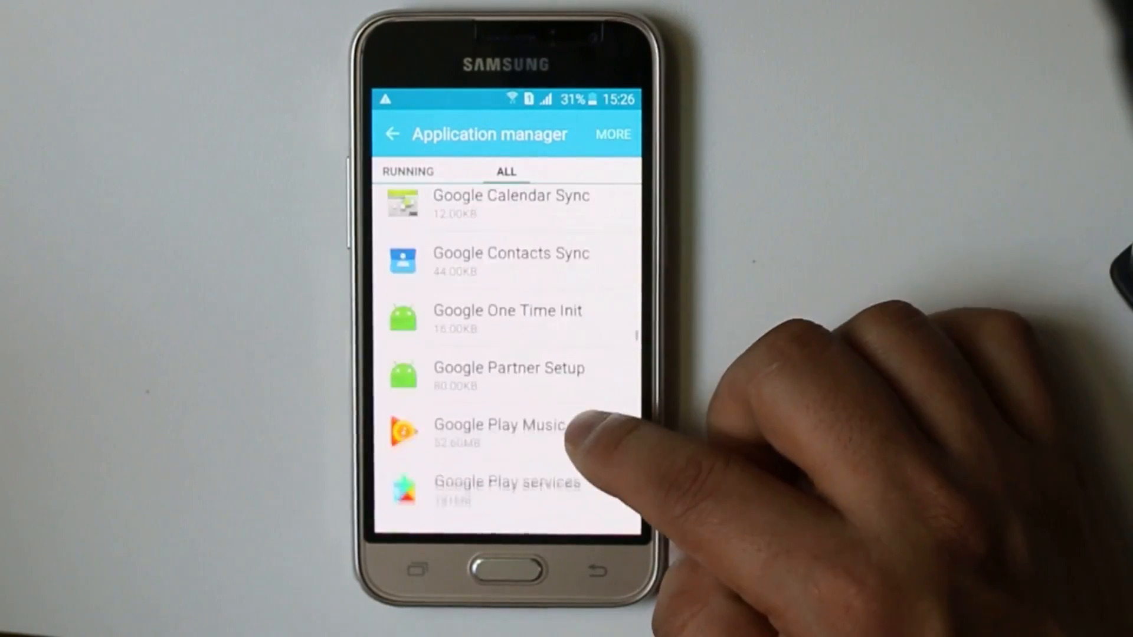
scroll("up", 3)
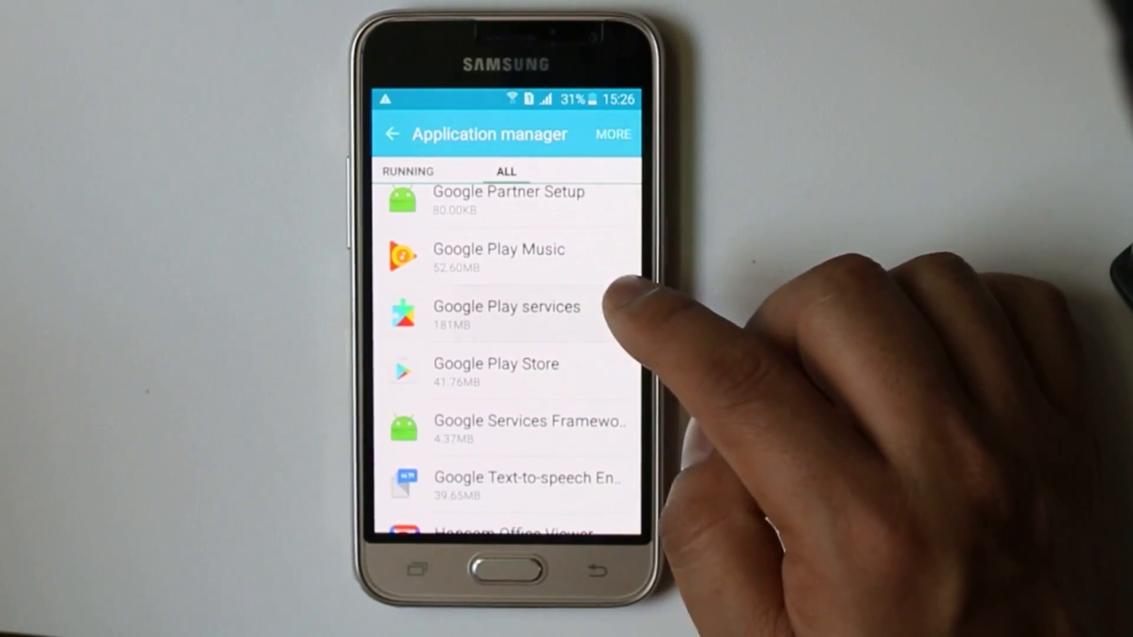
left_click(506, 314)
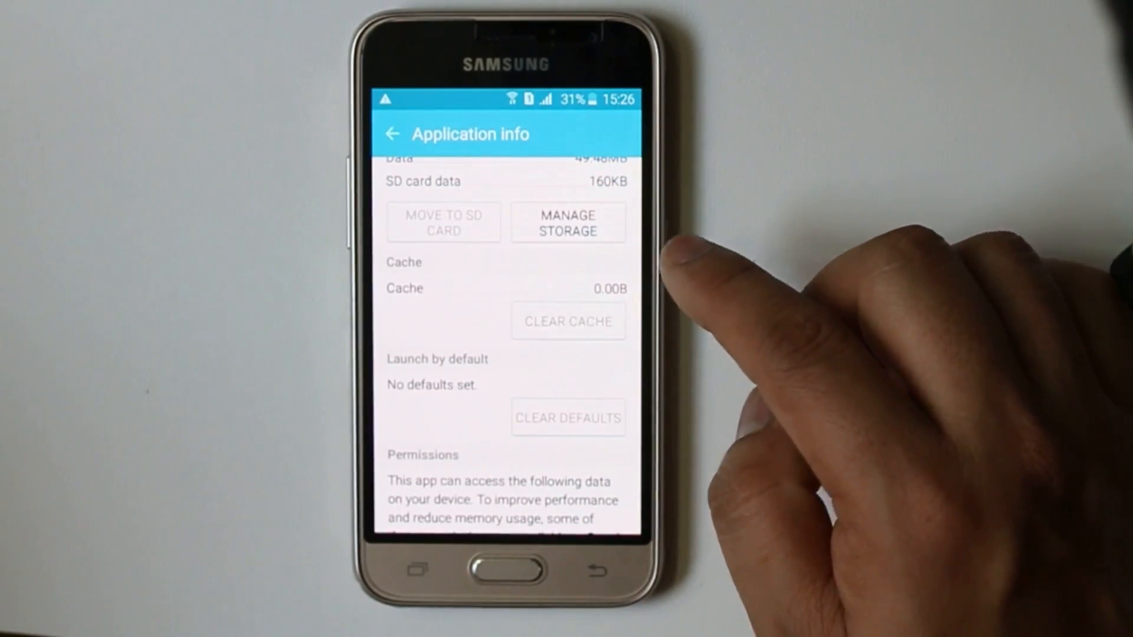
left_click(392, 134)
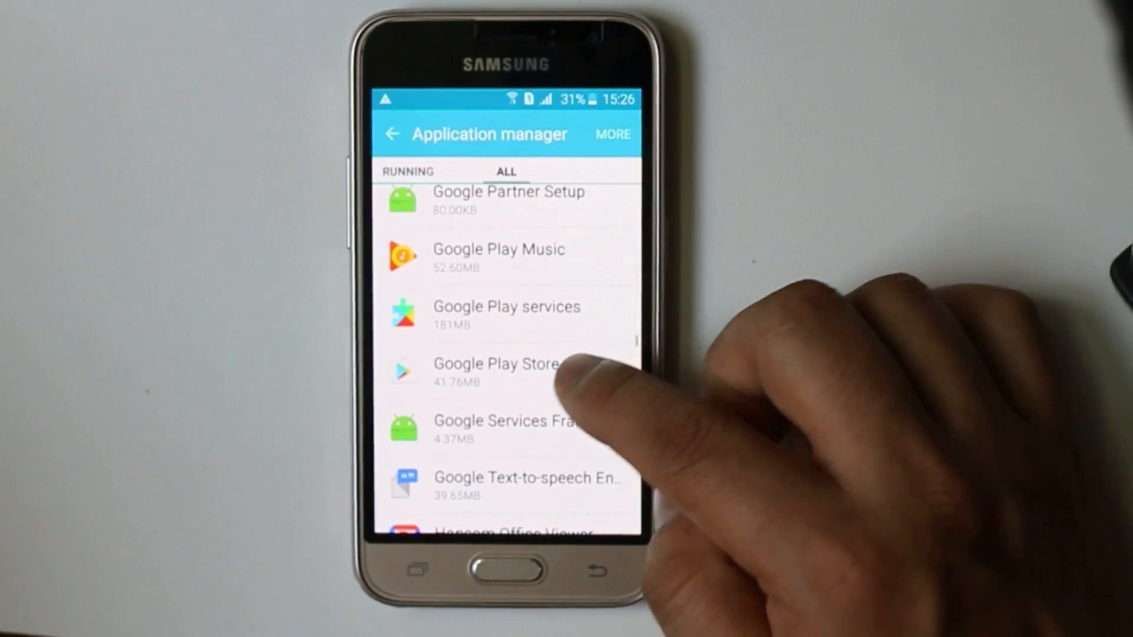
left_click(495, 371)
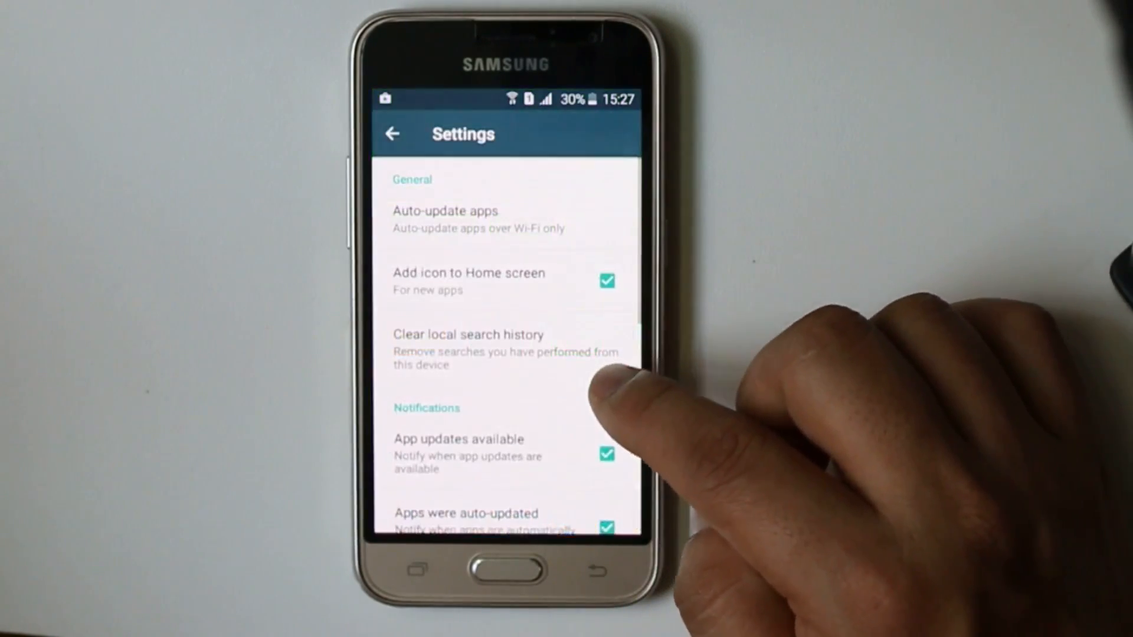
Scroll through the Play Store's General settings
scroll("down", 3)
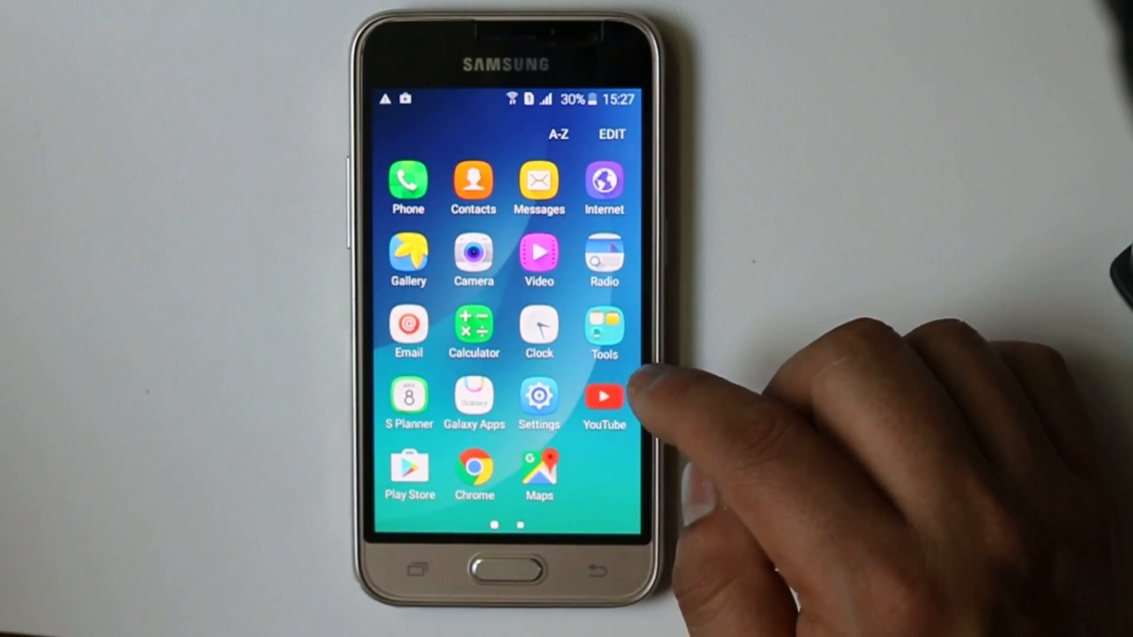
Open Settings and go to Application manager
left_click(538, 397)
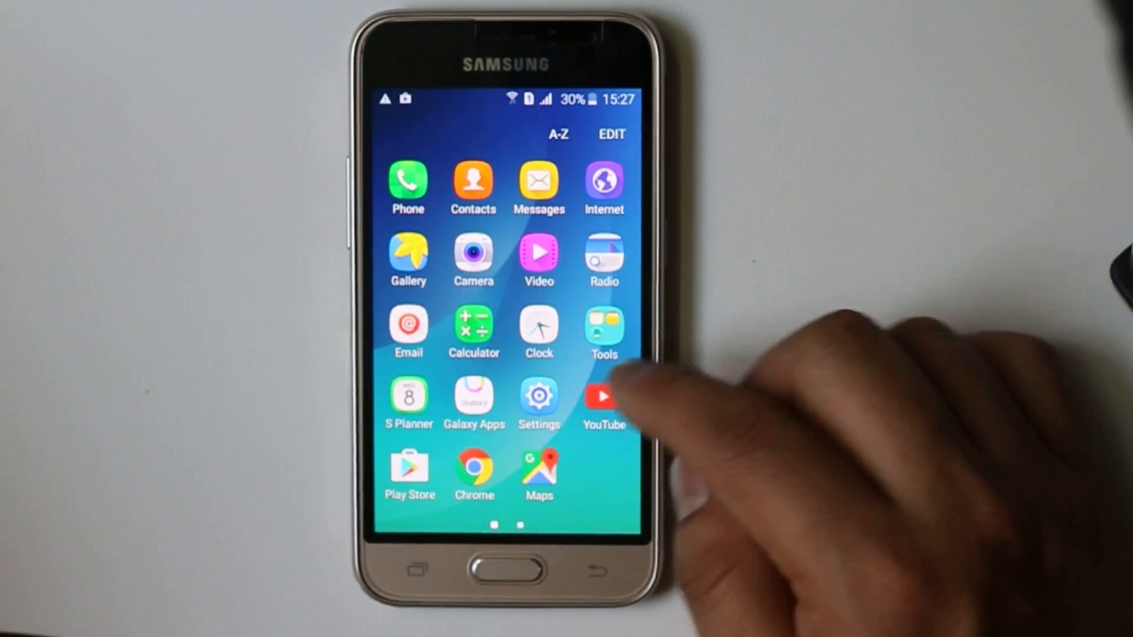
left_click(538, 396)
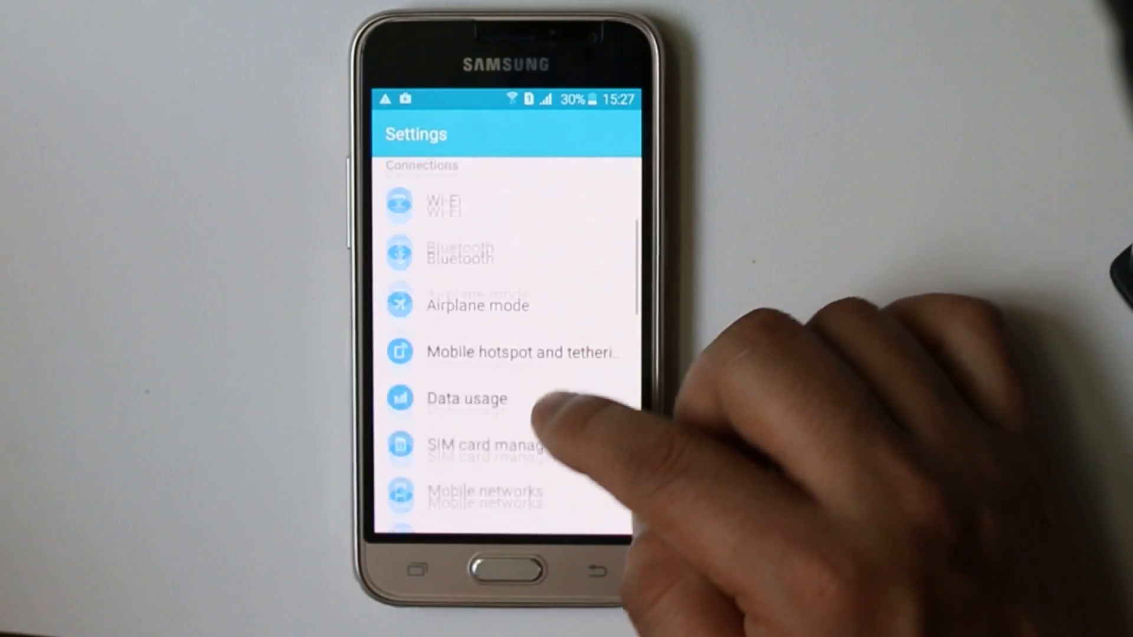
scroll("up", 3)
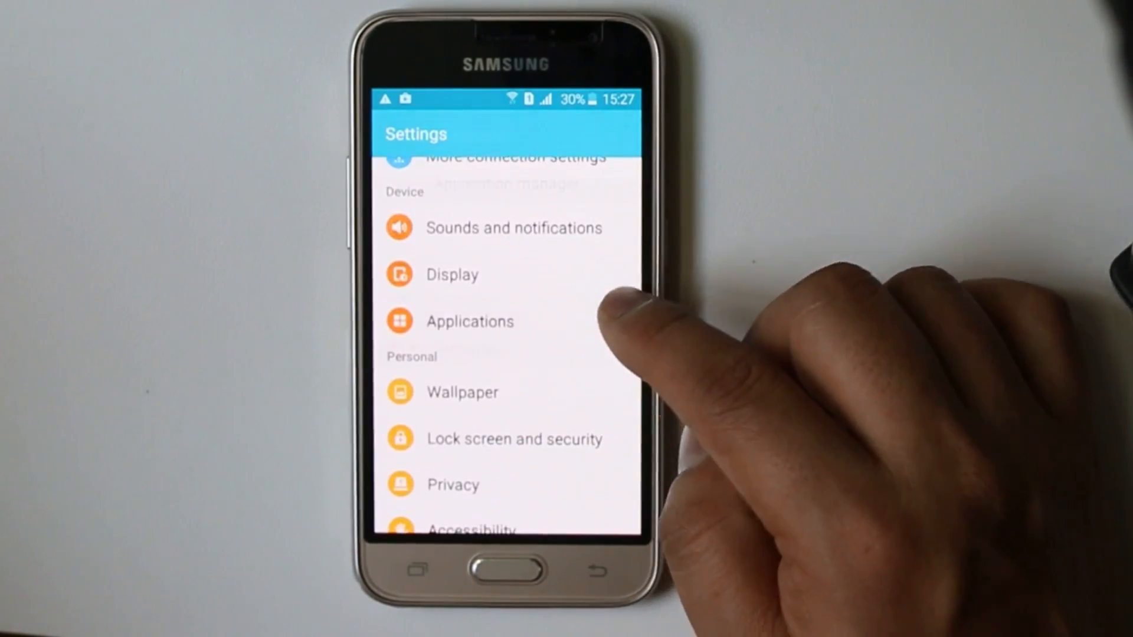
left_click(470, 321)
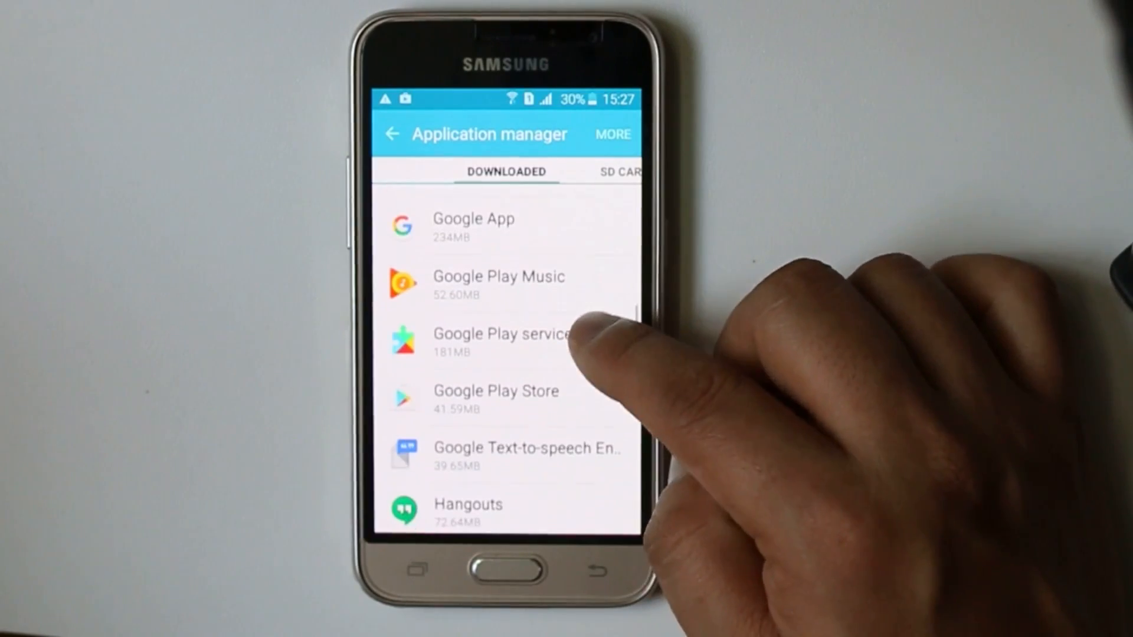
Uninstall Google Play Store updates, reverting to version 5.10.30, then go Home
left_click(496, 391)
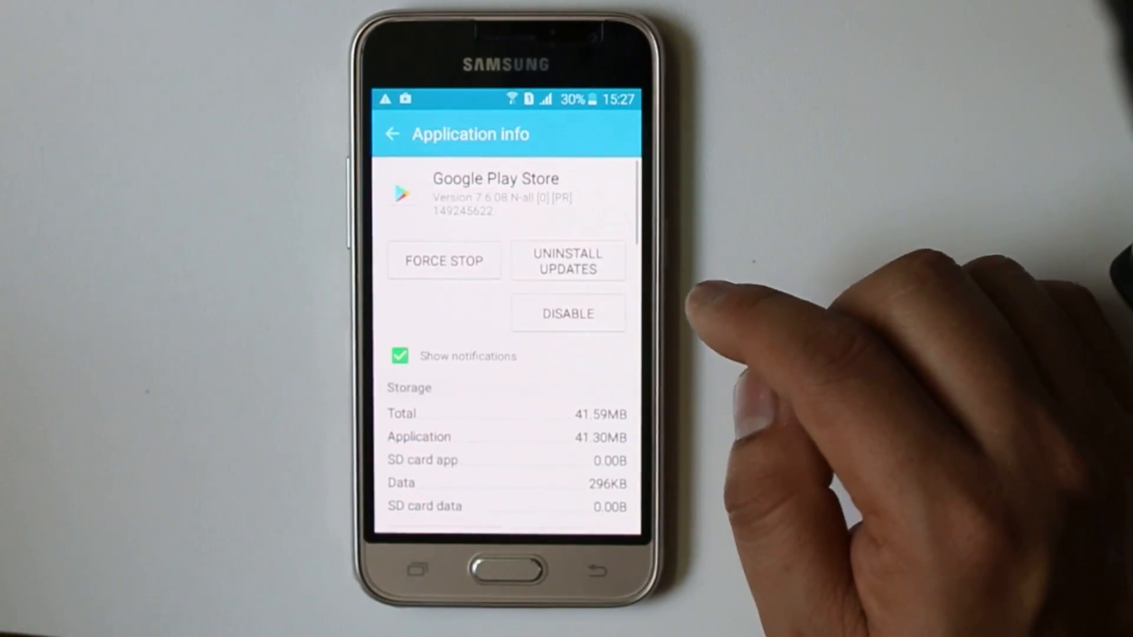
left_click(567, 260)
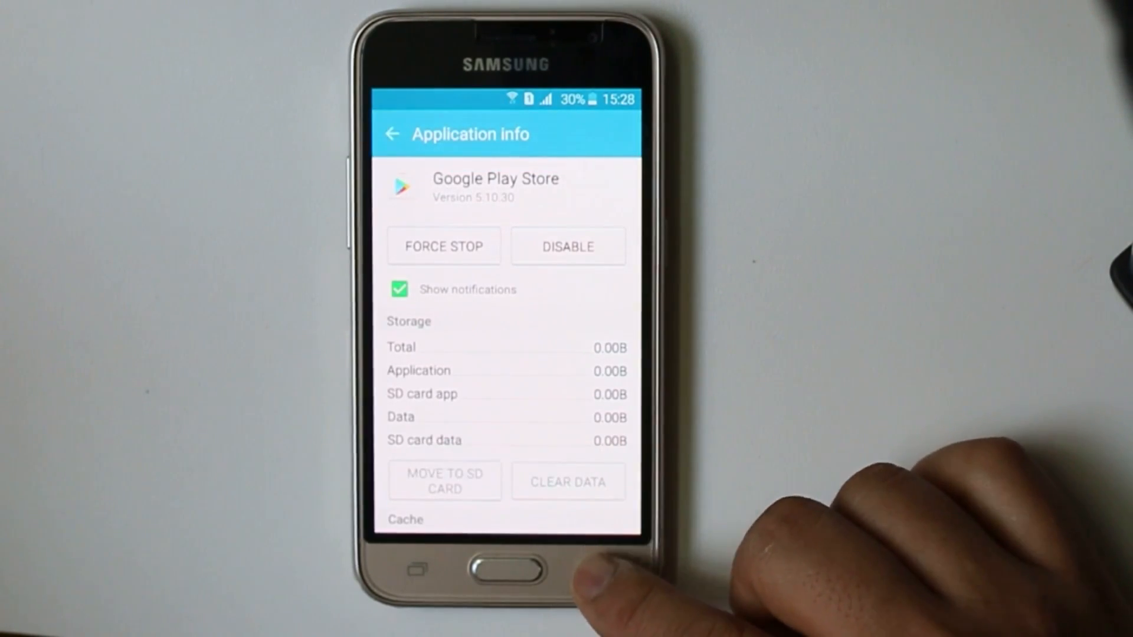
left_click(392, 134)
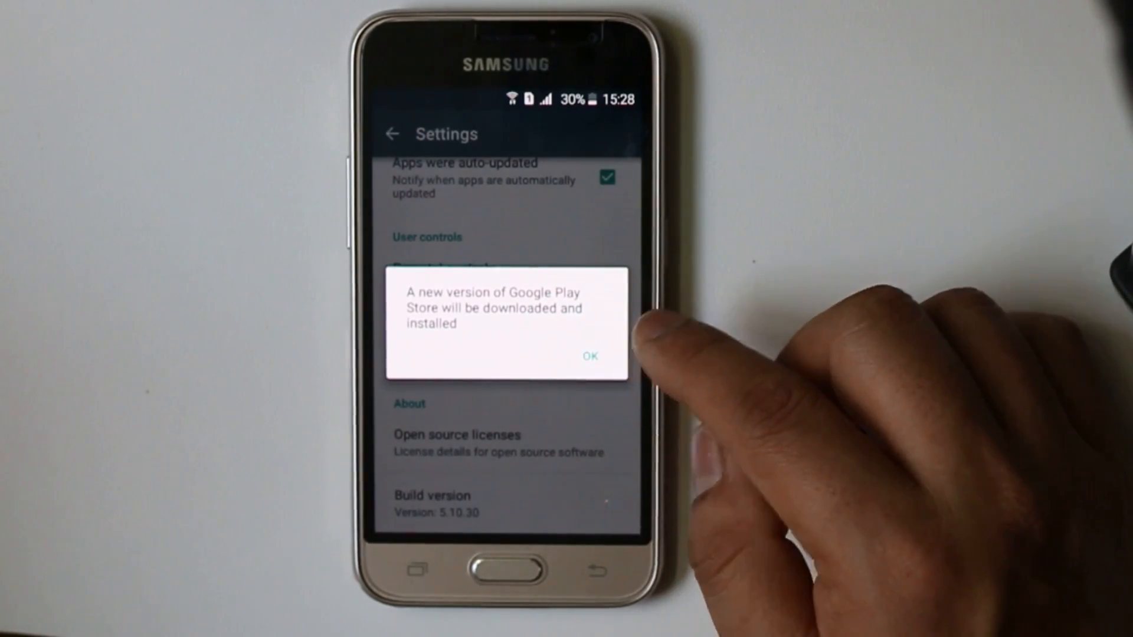
Dismiss the Play Store new-version notice after checking build 5.10.30
left_click(589, 355)
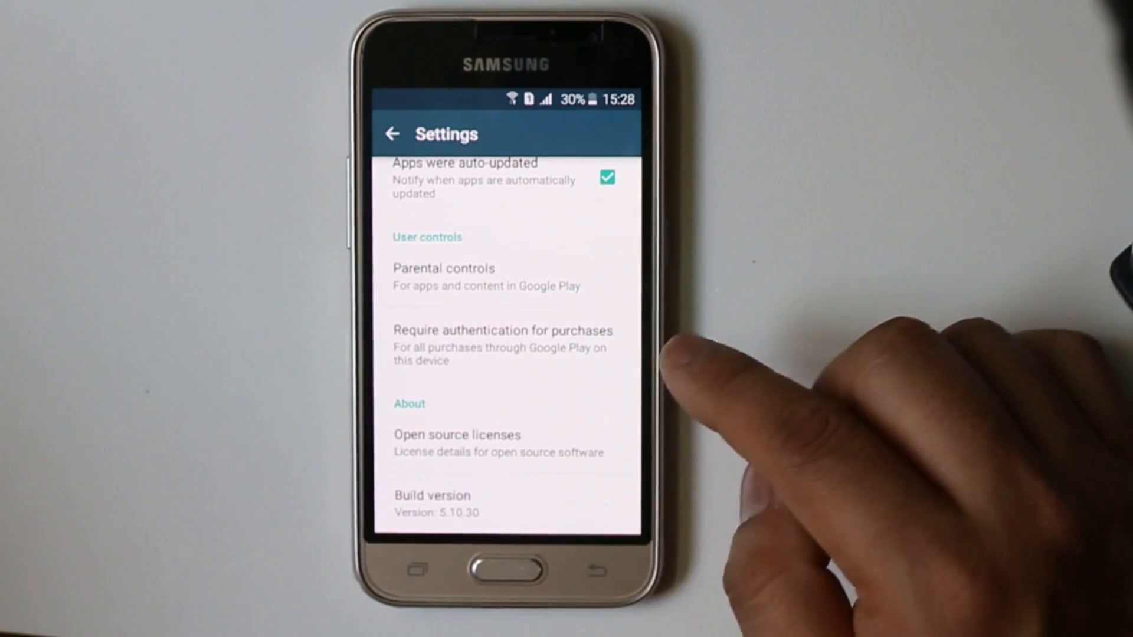
left_click(504, 567)
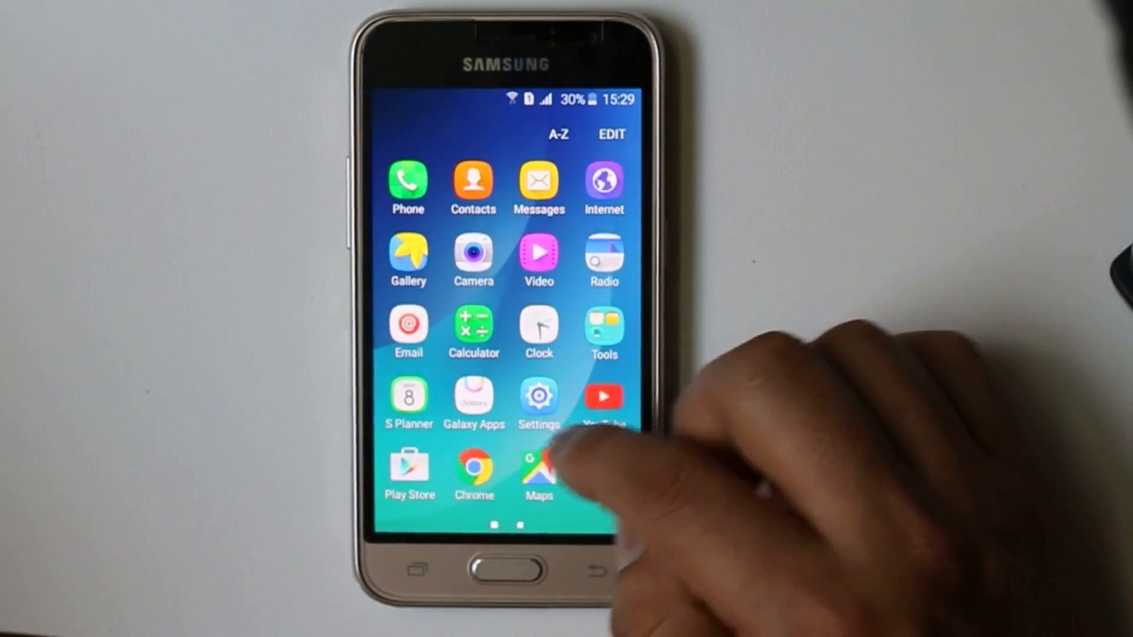
Launch Google Play Store and scroll through its settings page
left_click(538, 473)
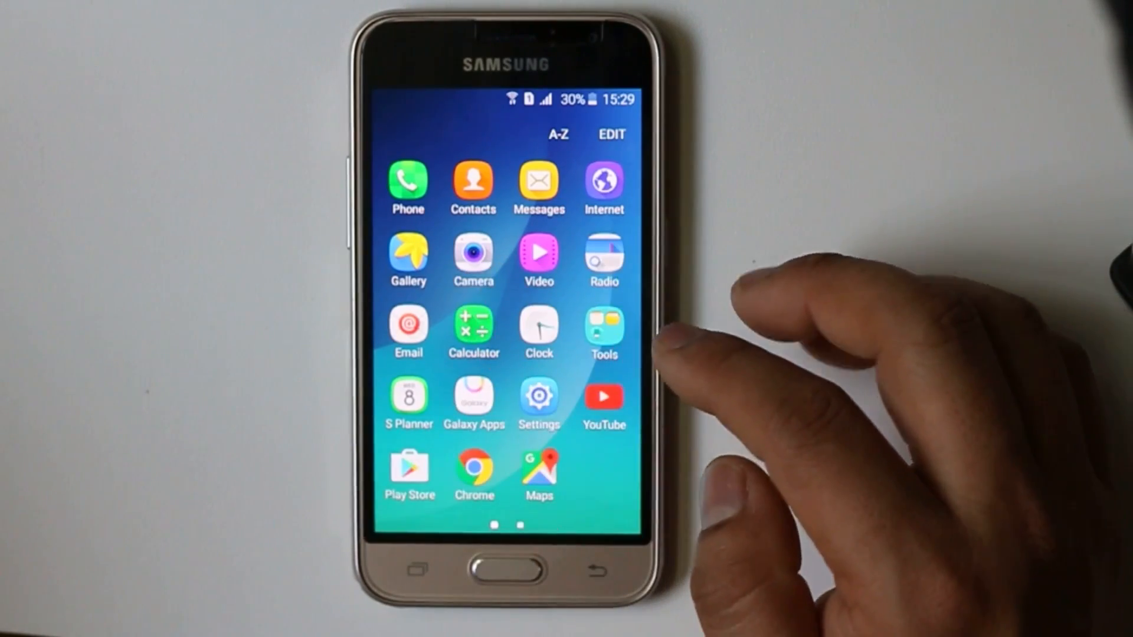
left_click(408, 469)
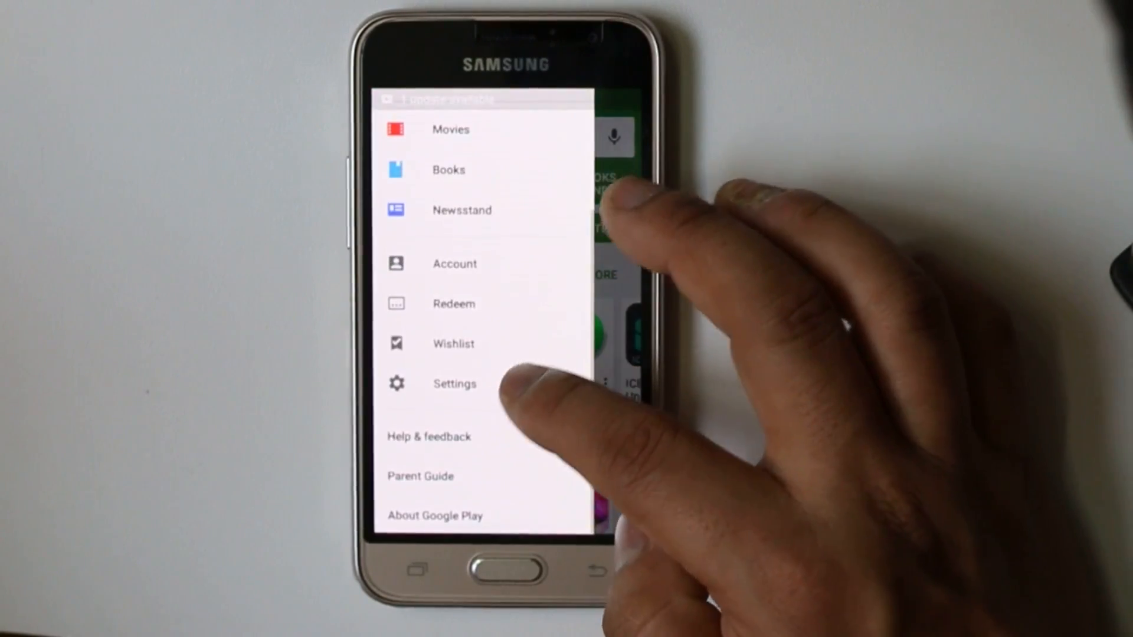
left_click(454, 383)
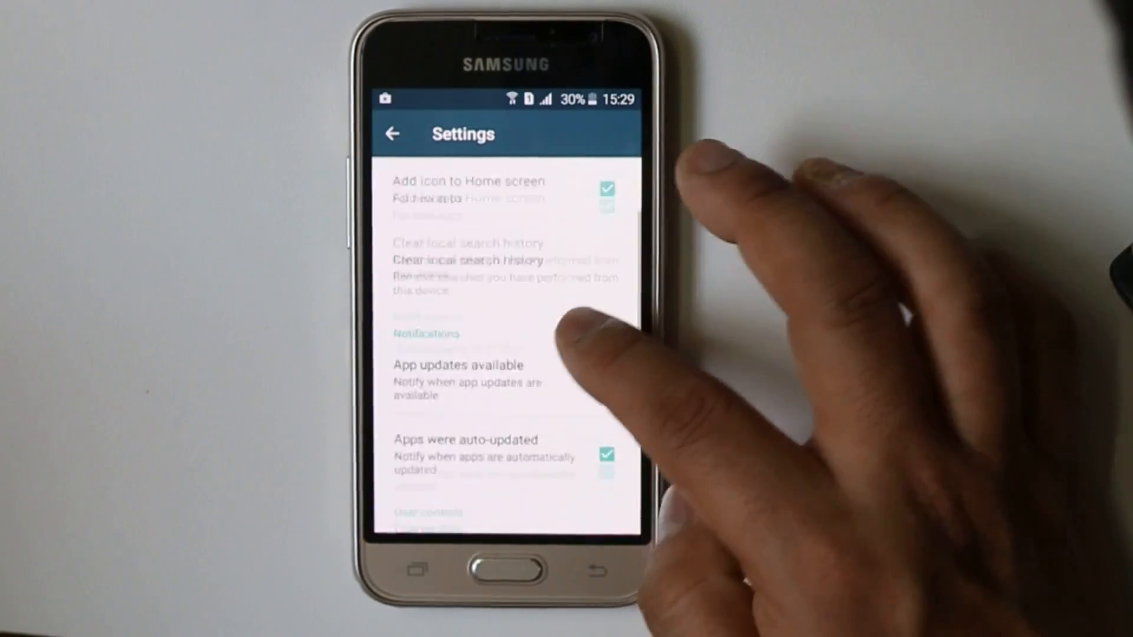
scroll("down", 3)
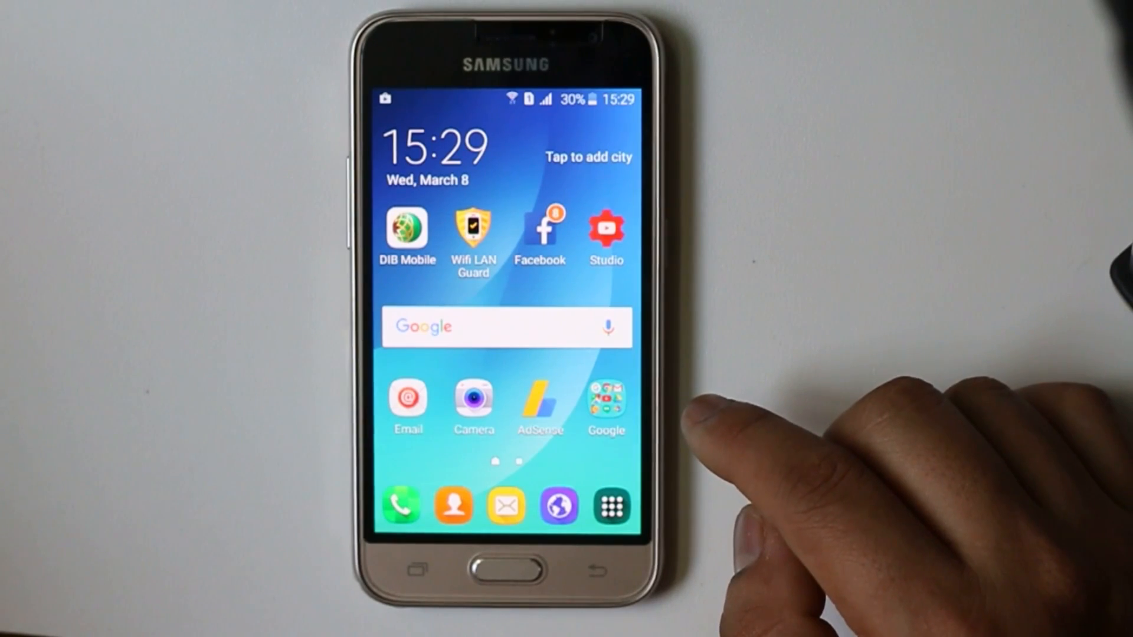
mouse_move(758, 419)
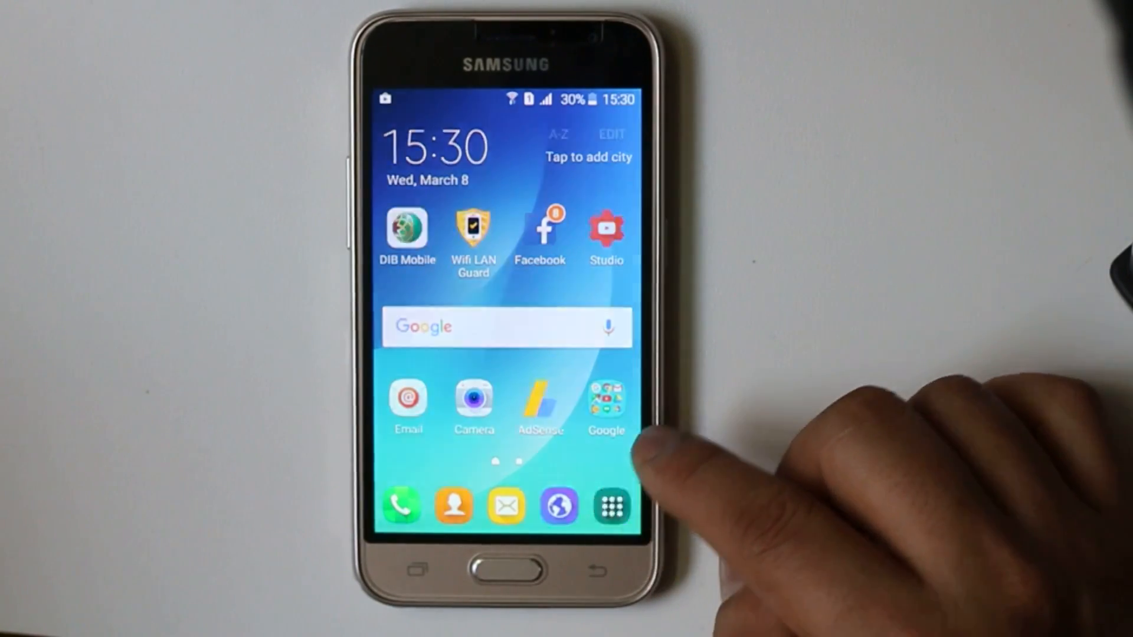
Browse the Play Store "vpn" search results, then return to the apps screen
left_click(605, 506)
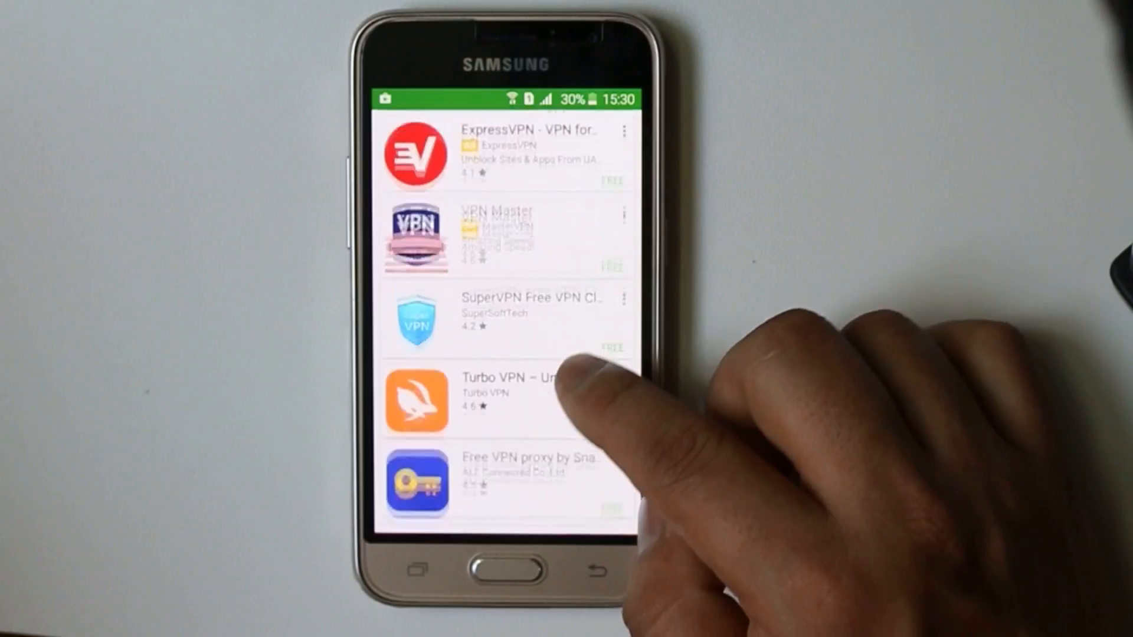
scroll("down", 3)
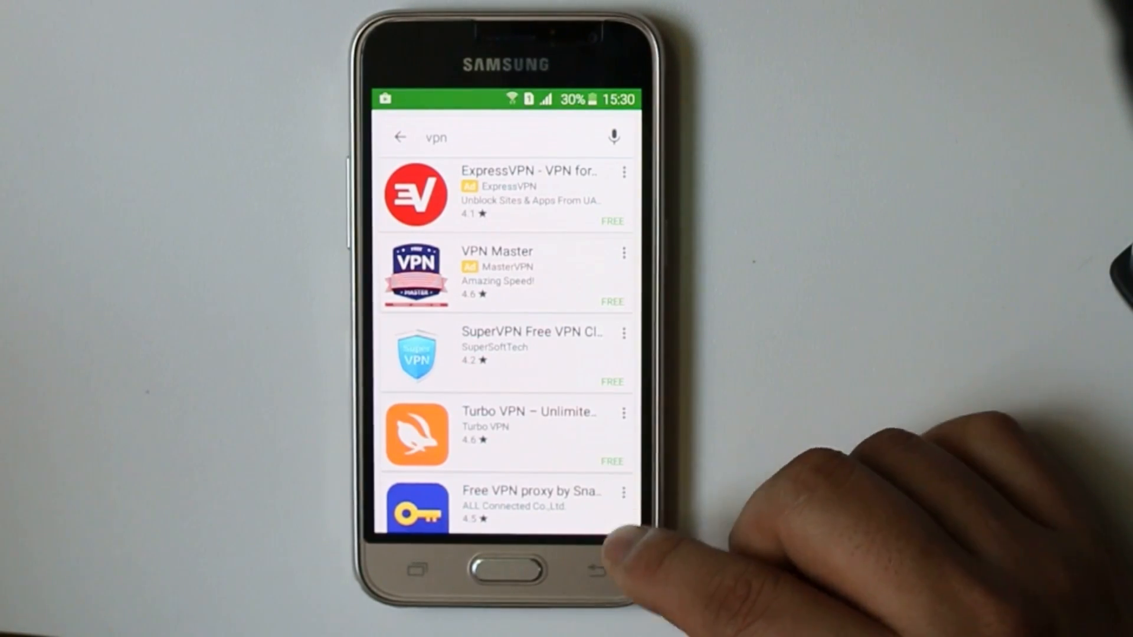
left_click(399, 137)
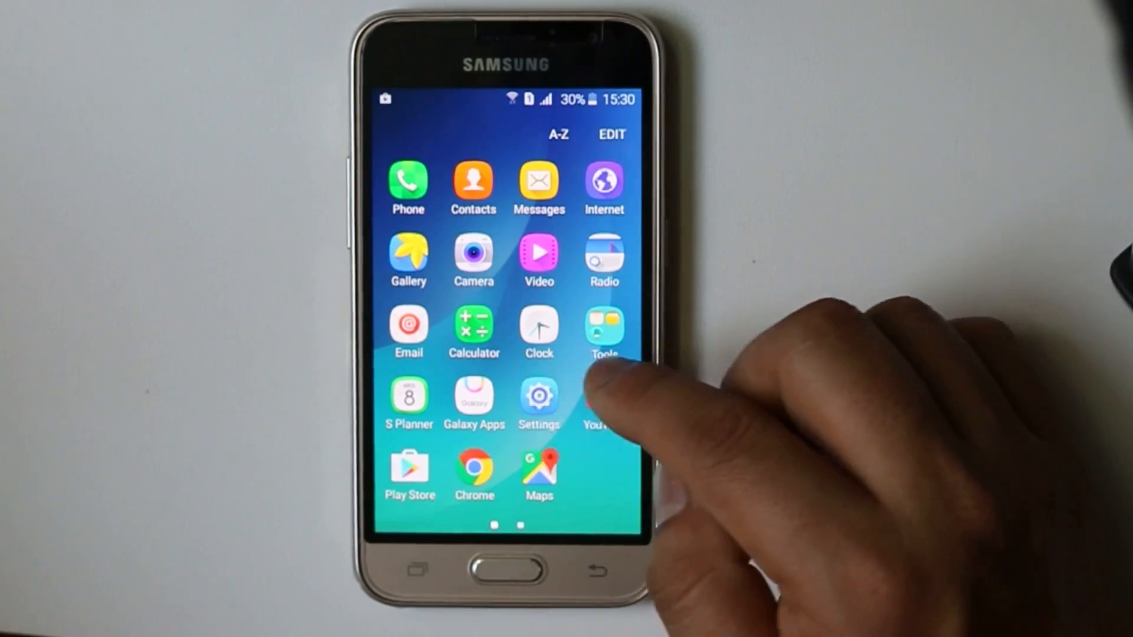
Open Factory data reset in Settings and scroll to the Reset Device button
left_click(538, 399)
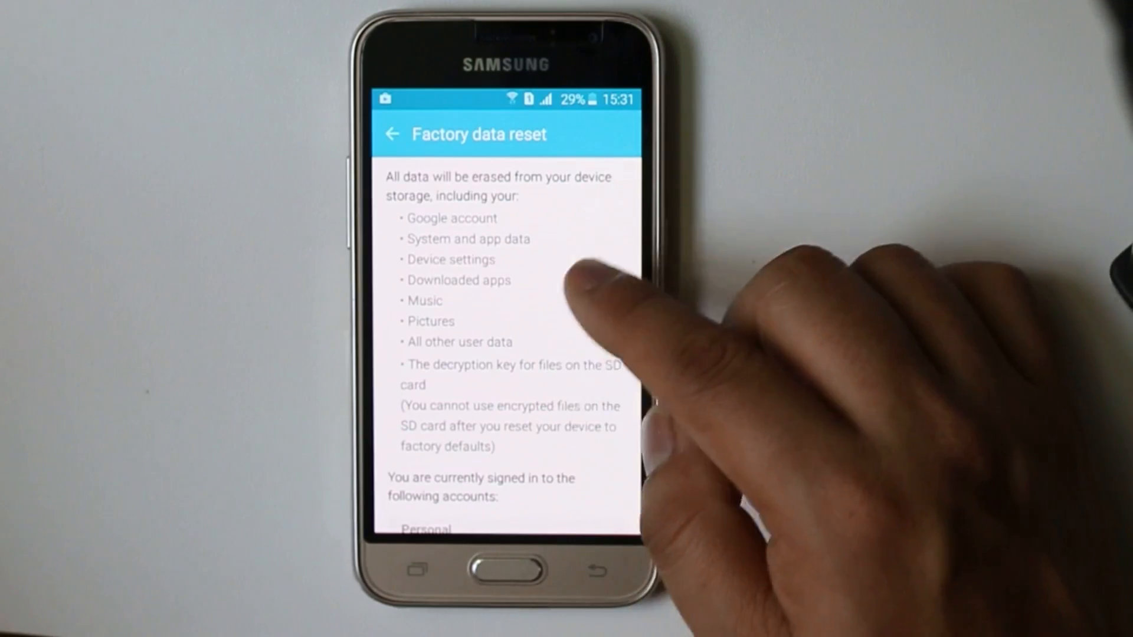
scroll("down", 3)
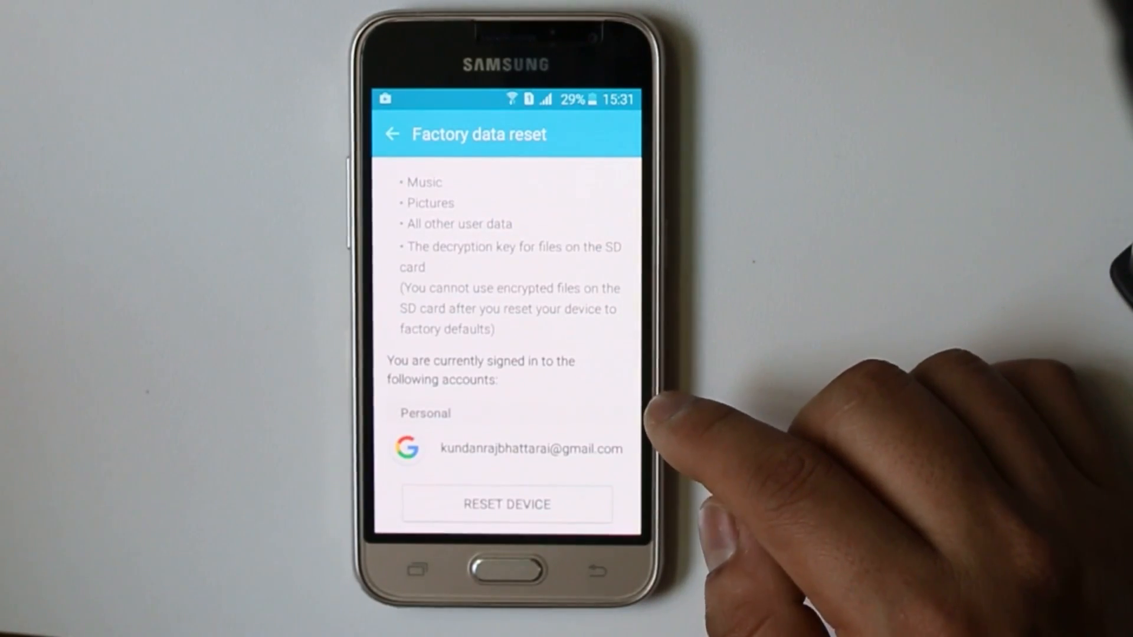